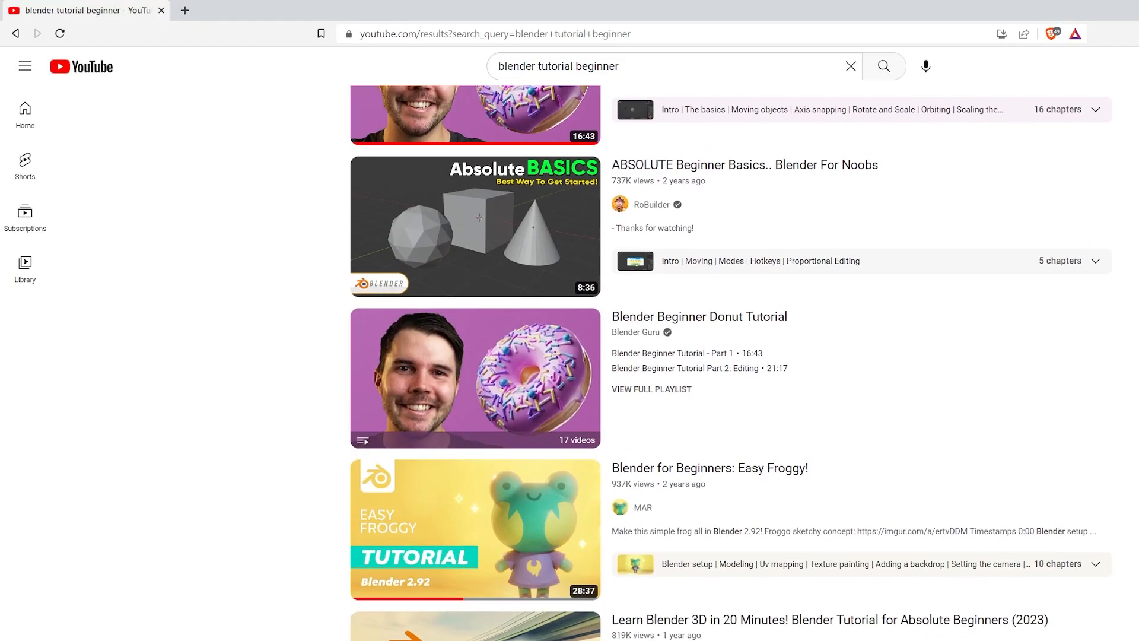
Add a new cube mesh, Cube.001, to the room scene near the tree
scroll(down, 3)
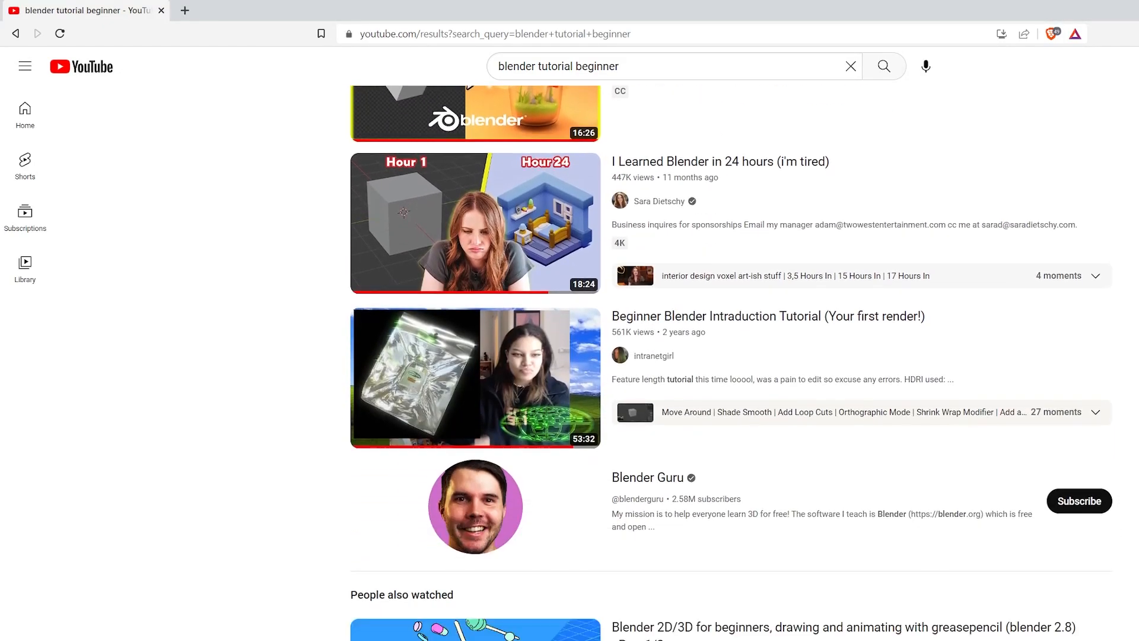
scroll(down, 3)
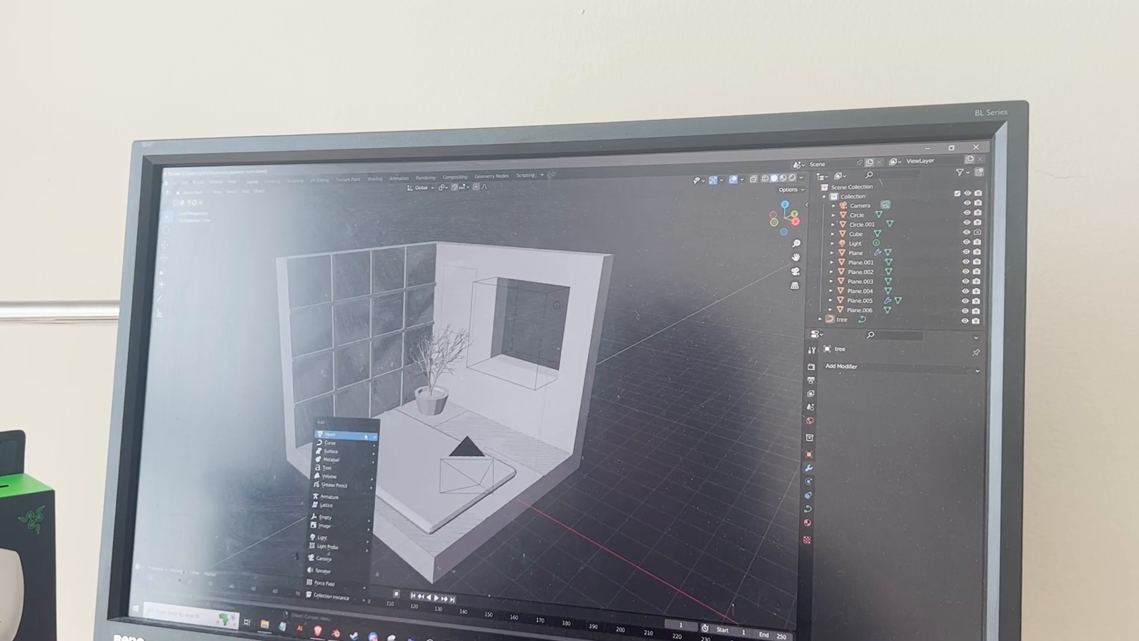
mouse_move(323, 434)
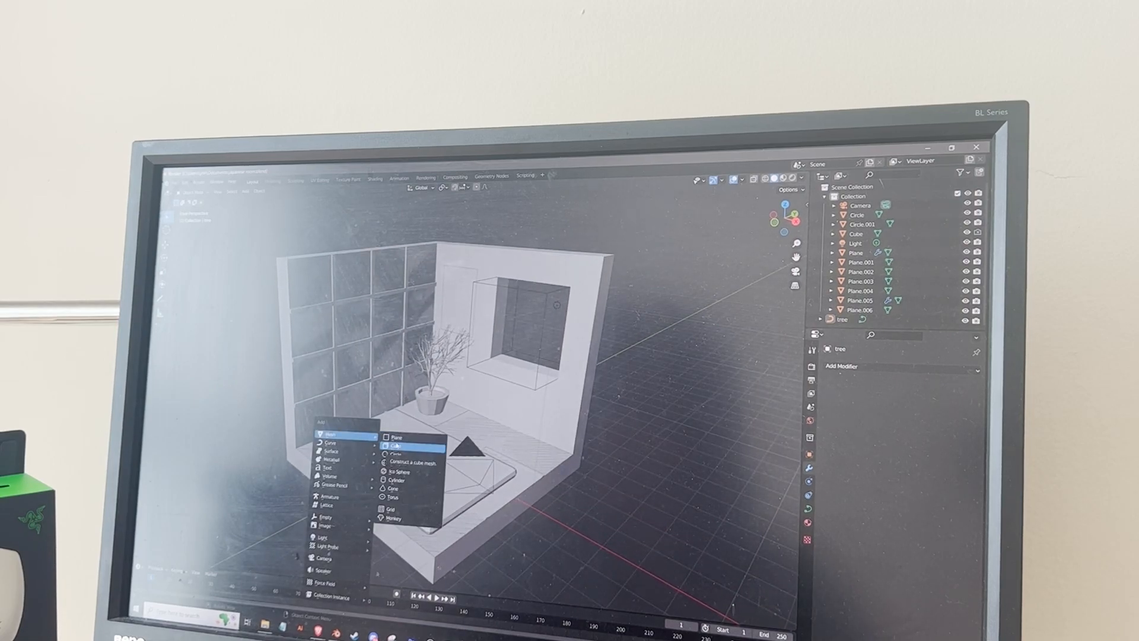
click(397, 444)
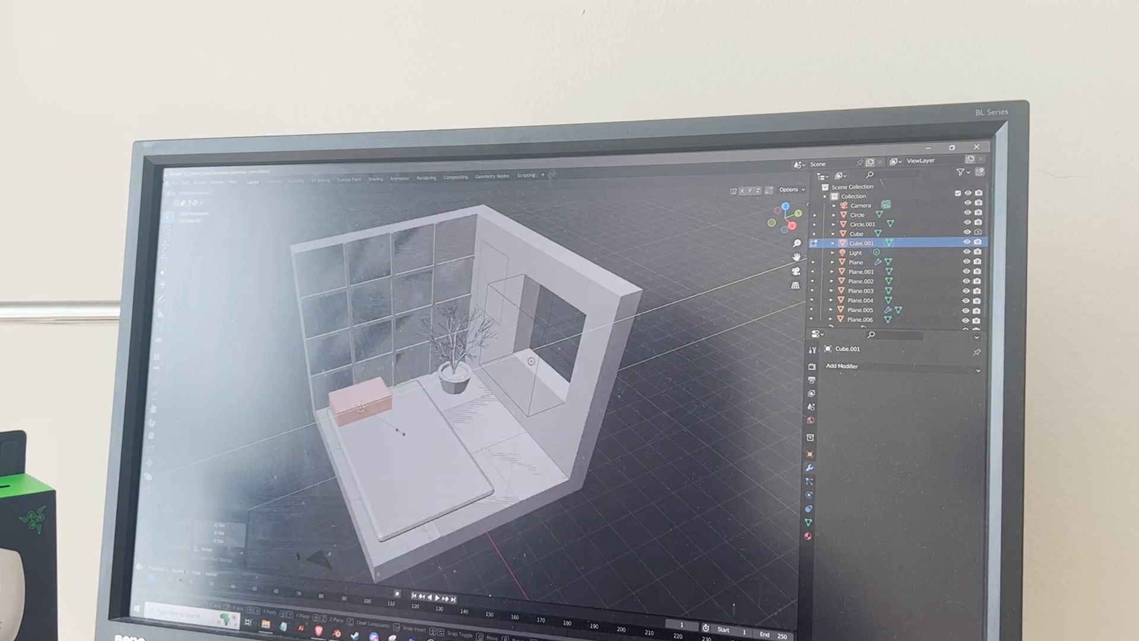